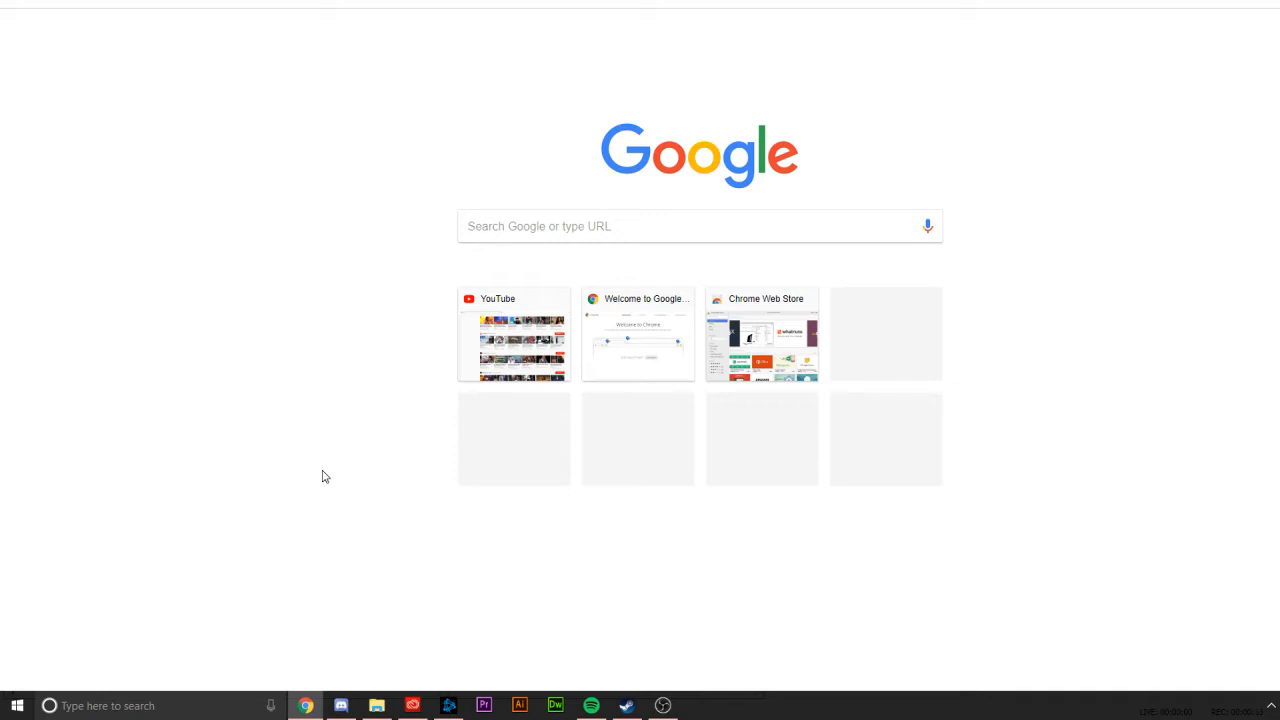
{"action": "mouse_move", "coordinate": [351, 481]}
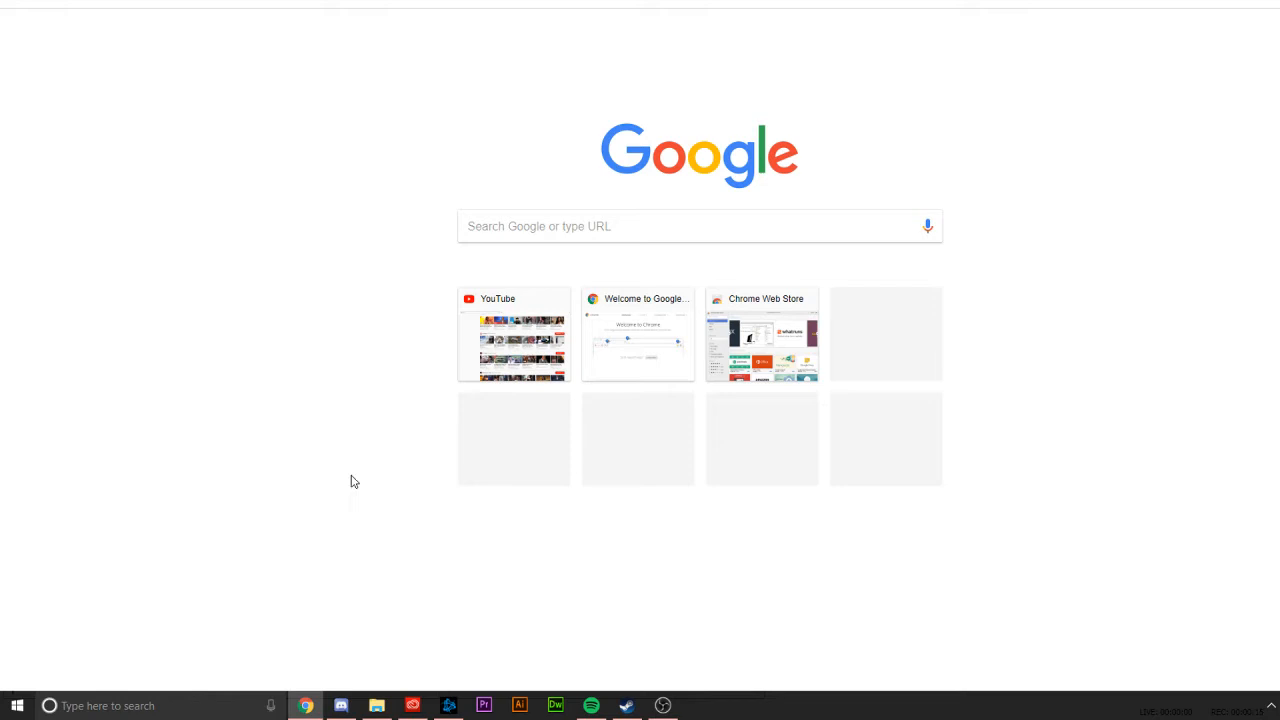
{"action": "mouse_move", "coordinate": [392, 501]}
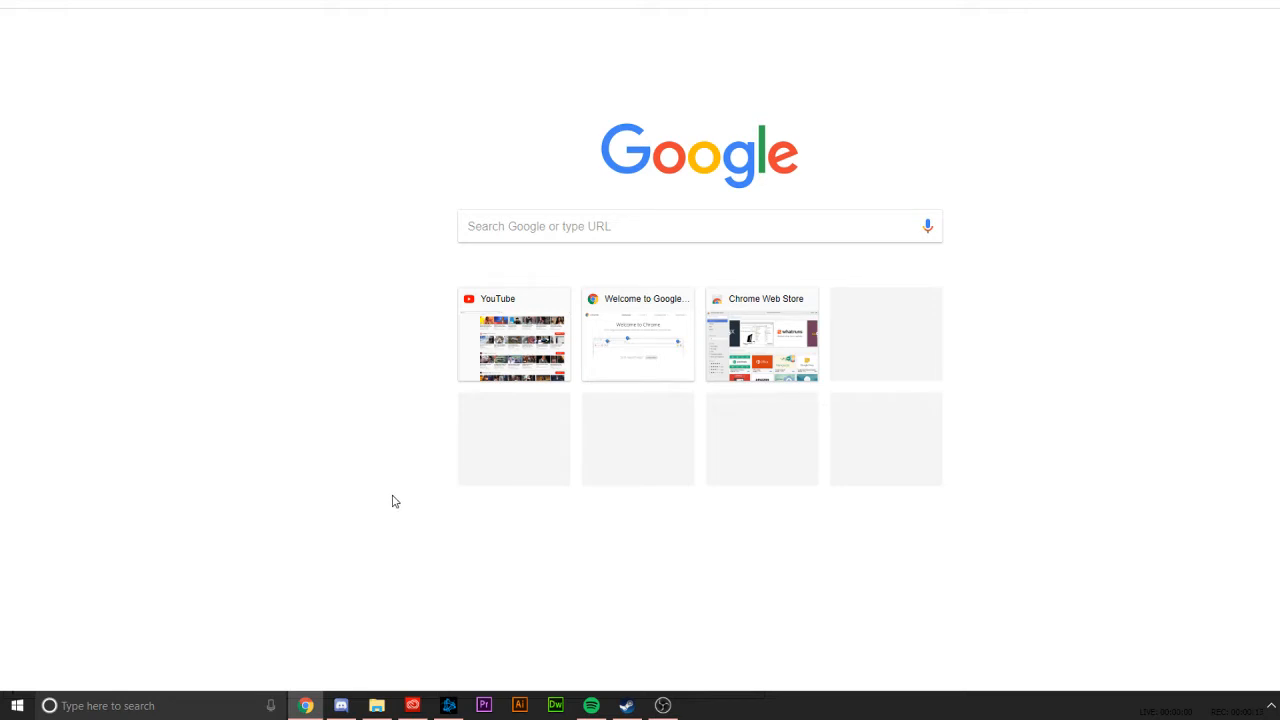
Bring the Steam game library to the front from the Windows taskbar
{"action": "left_click", "coordinate": [626, 705]}
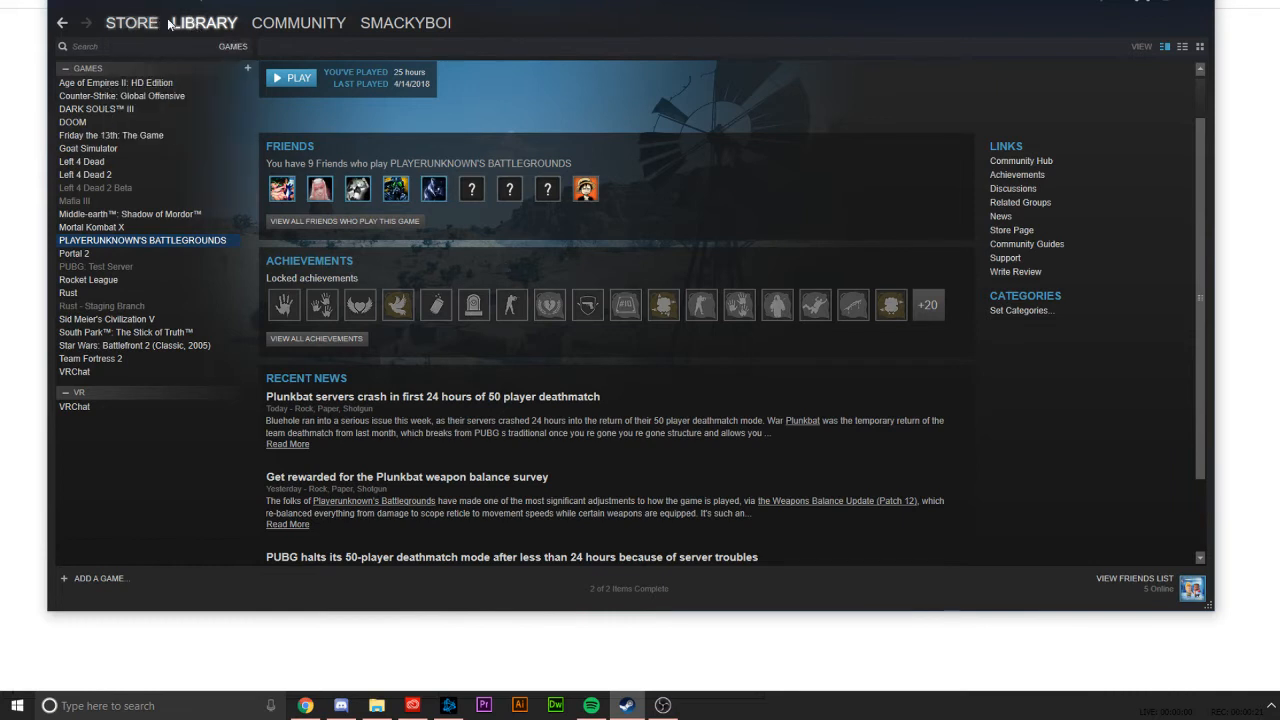
{"action": "mouse_move", "coordinate": [165, 292]}
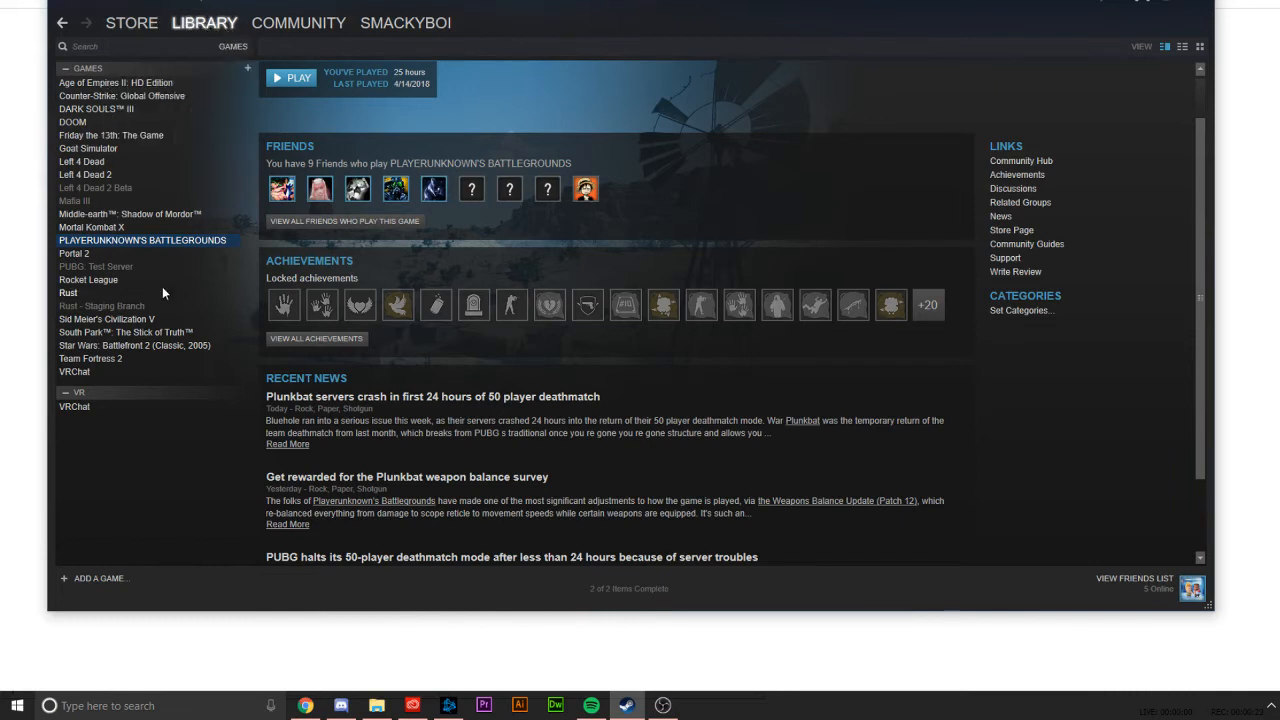
{"action": "mouse_move", "coordinate": [199, 255]}
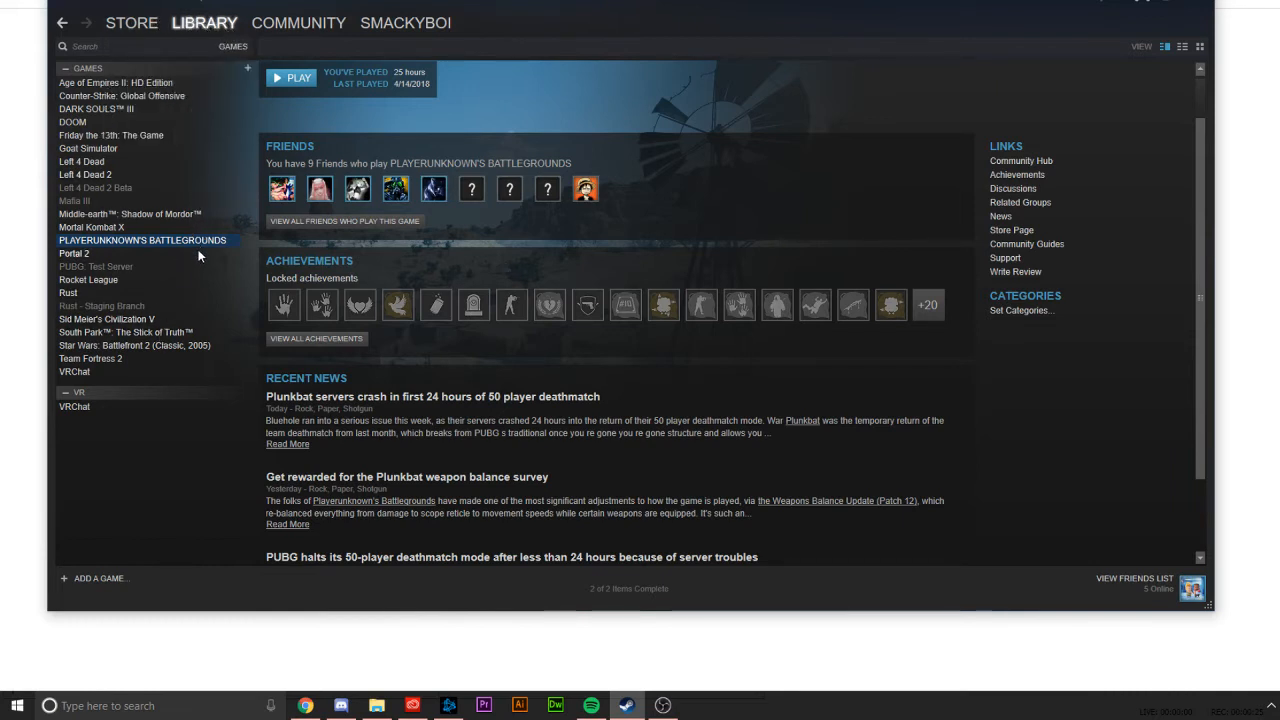
{"action": "mouse_move", "coordinate": [168, 256]}
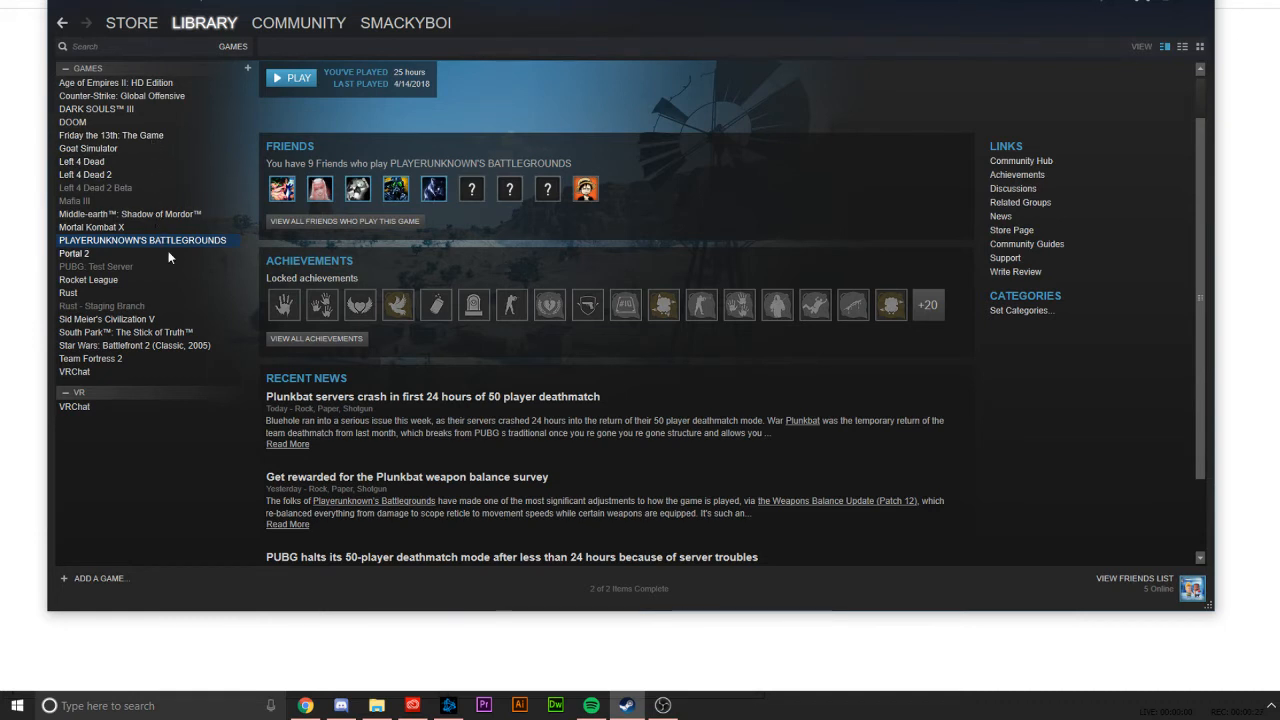
{"action": "mouse_move", "coordinate": [128, 390]}
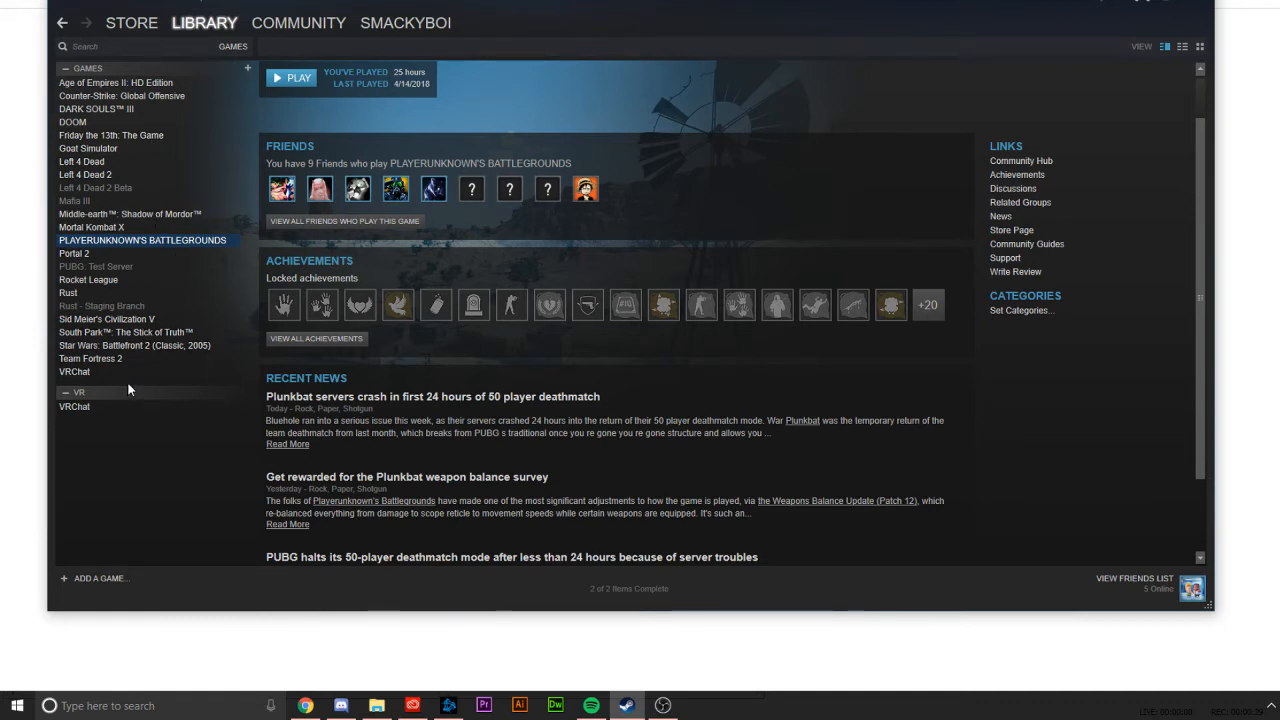
{"action": "mouse_move", "coordinate": [61, 423]}
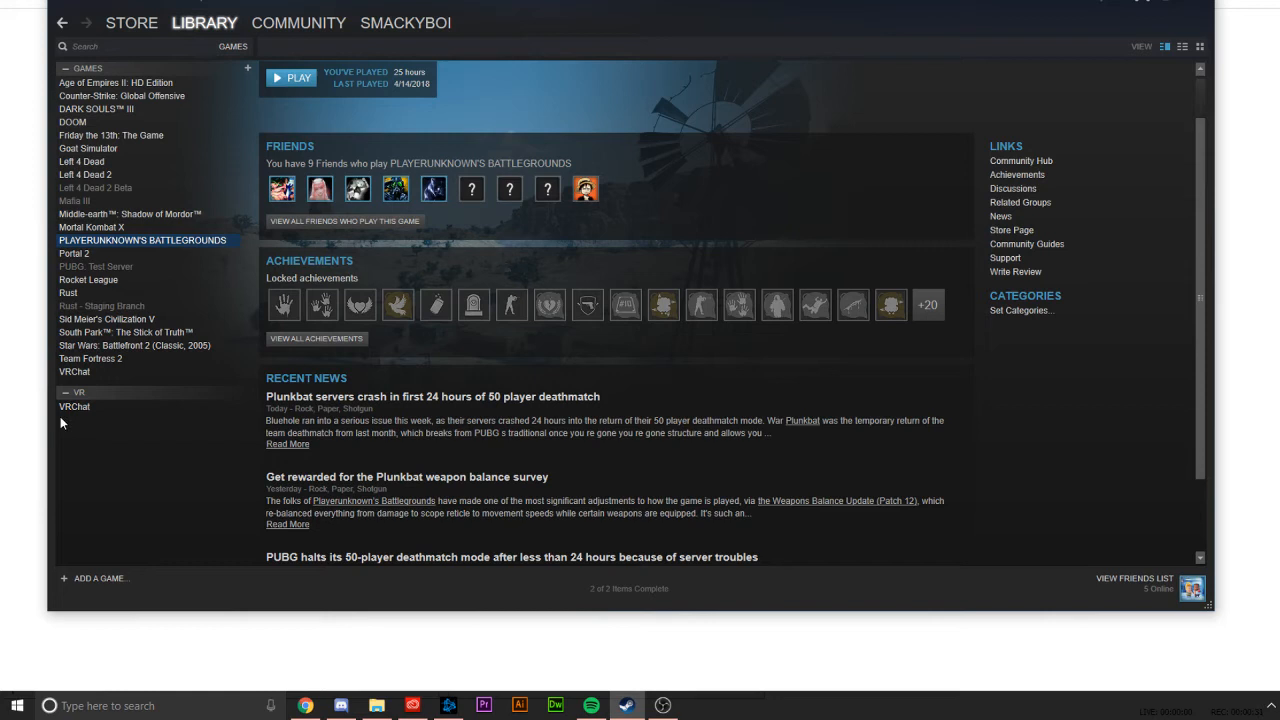
{"action": "mouse_move", "coordinate": [95, 407]}
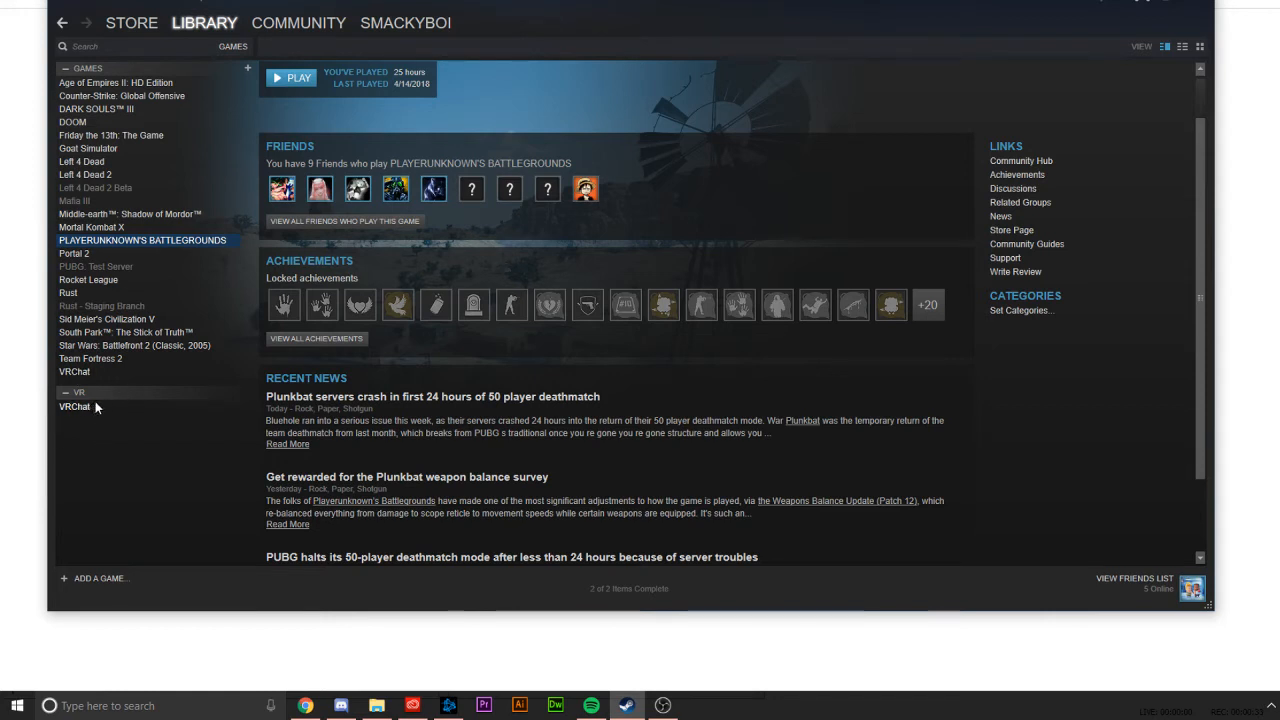
{"action": "mouse_move", "coordinate": [95, 408]}
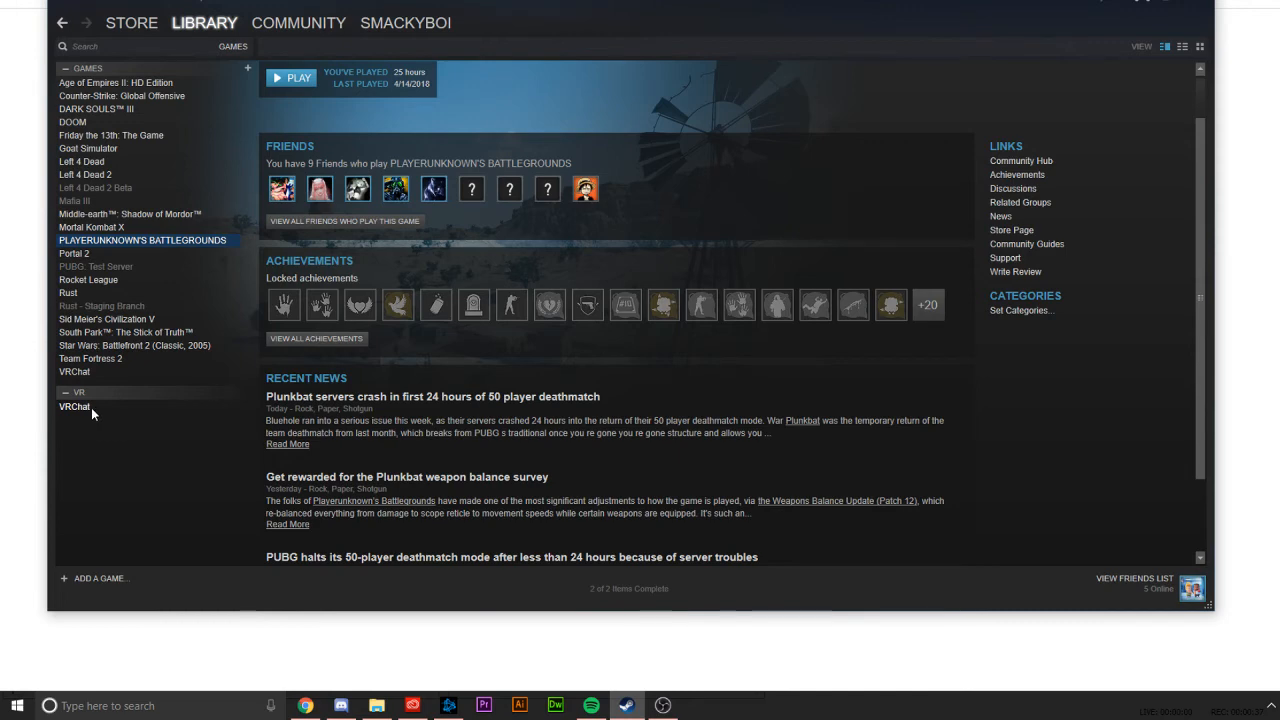
Uninstall VRChat from the library and confirm deleting its game files
{"action": "right_click", "coordinate": [74, 406]}
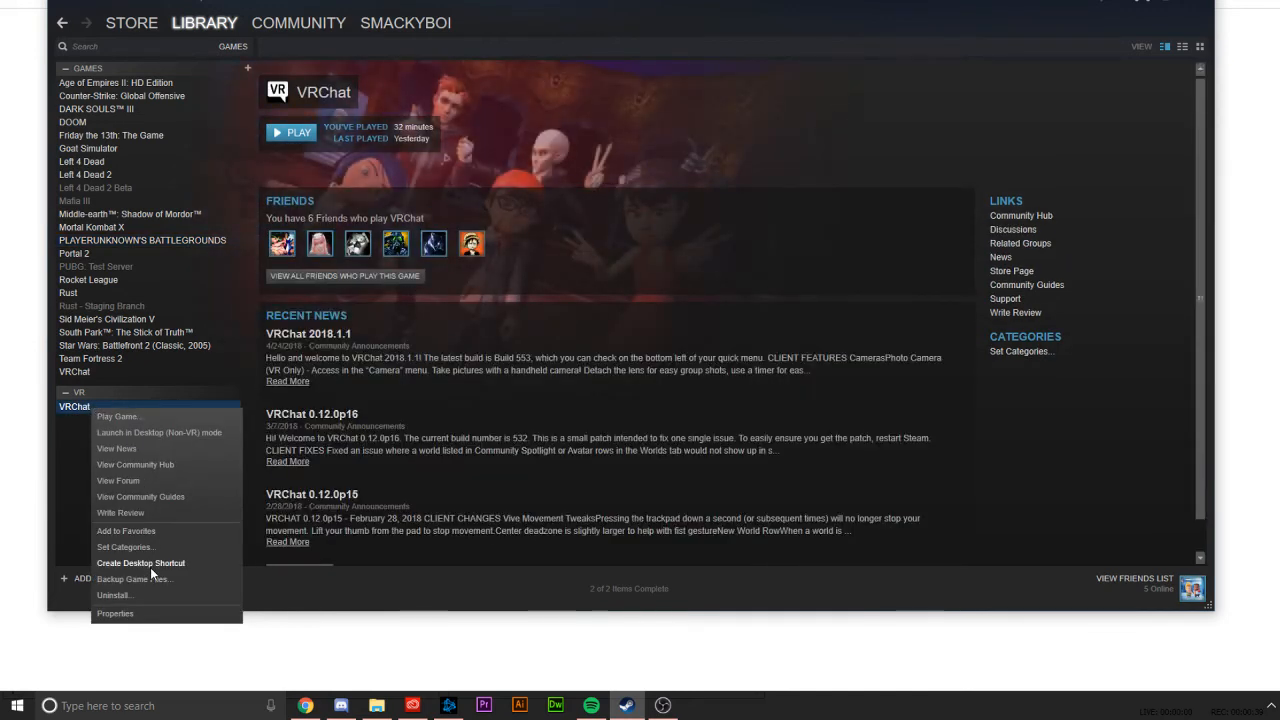
{"action": "left_click", "coordinate": [131, 578]}
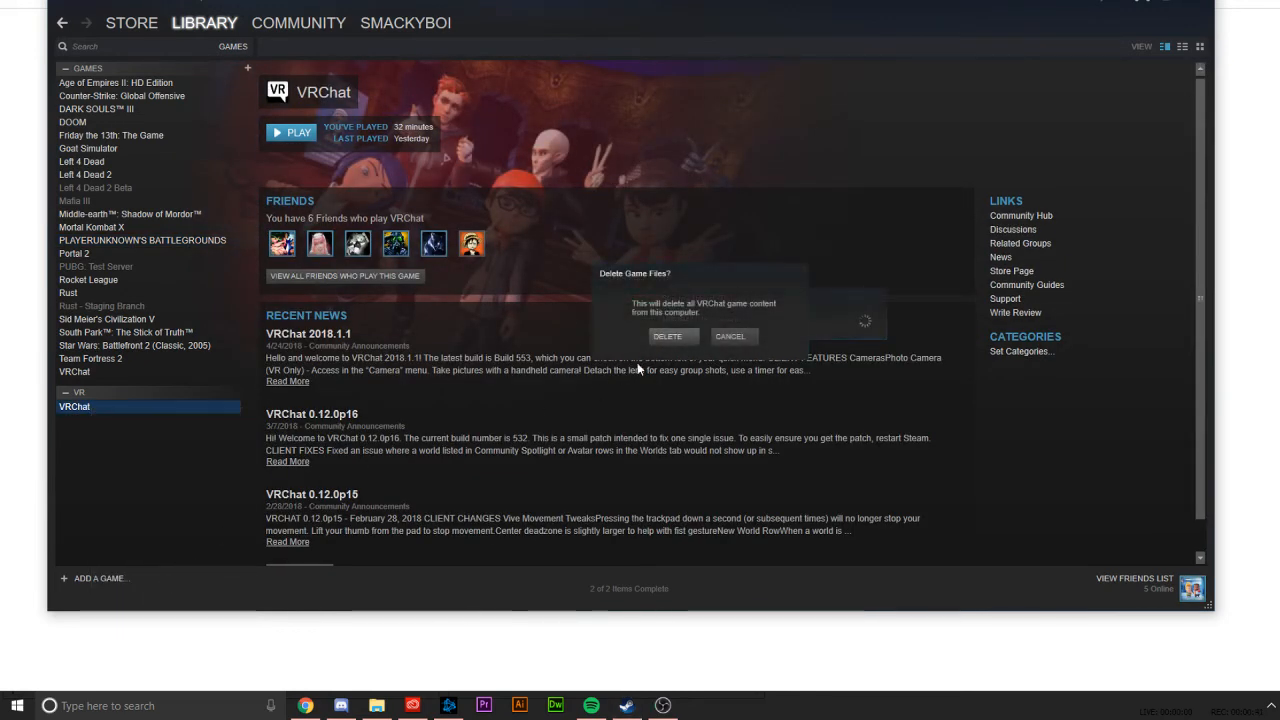
{"action": "mouse_move", "coordinate": [667, 336]}
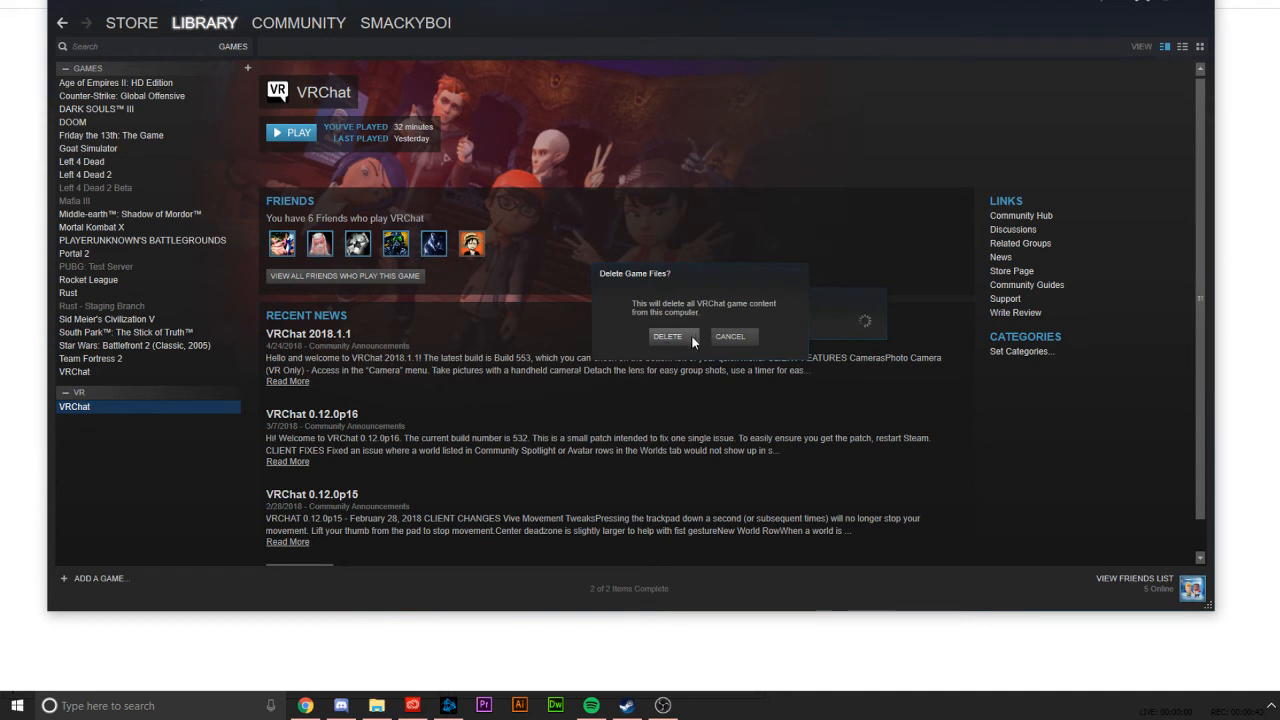
{"action": "mouse_move", "coordinate": [687, 343]}
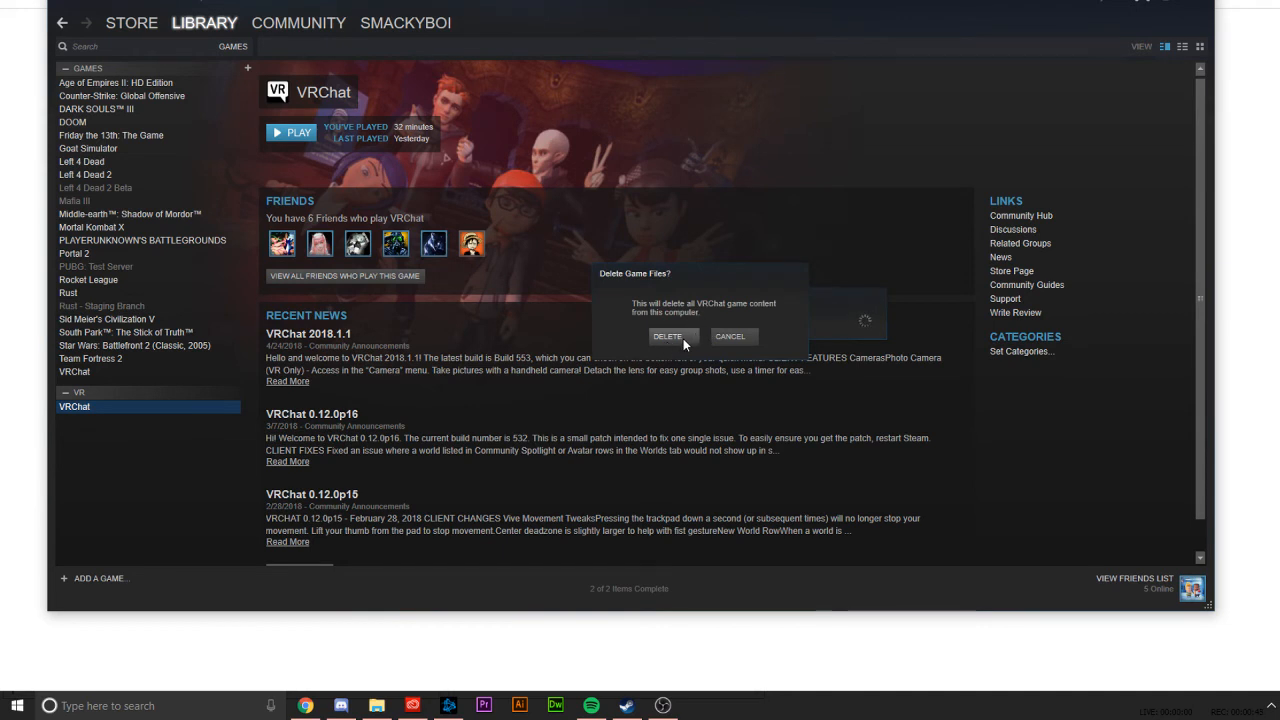
{"action": "left_click", "coordinate": [667, 336]}
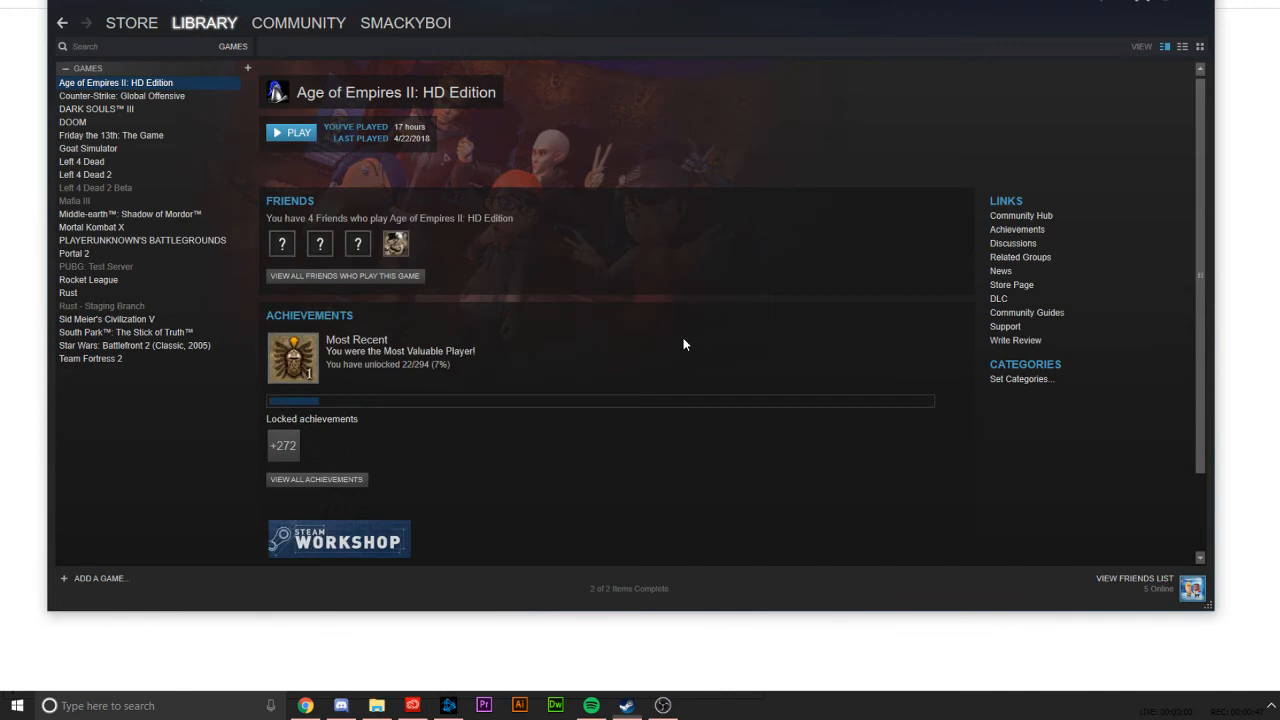
{"action": "left_click", "coordinate": [283, 445]}
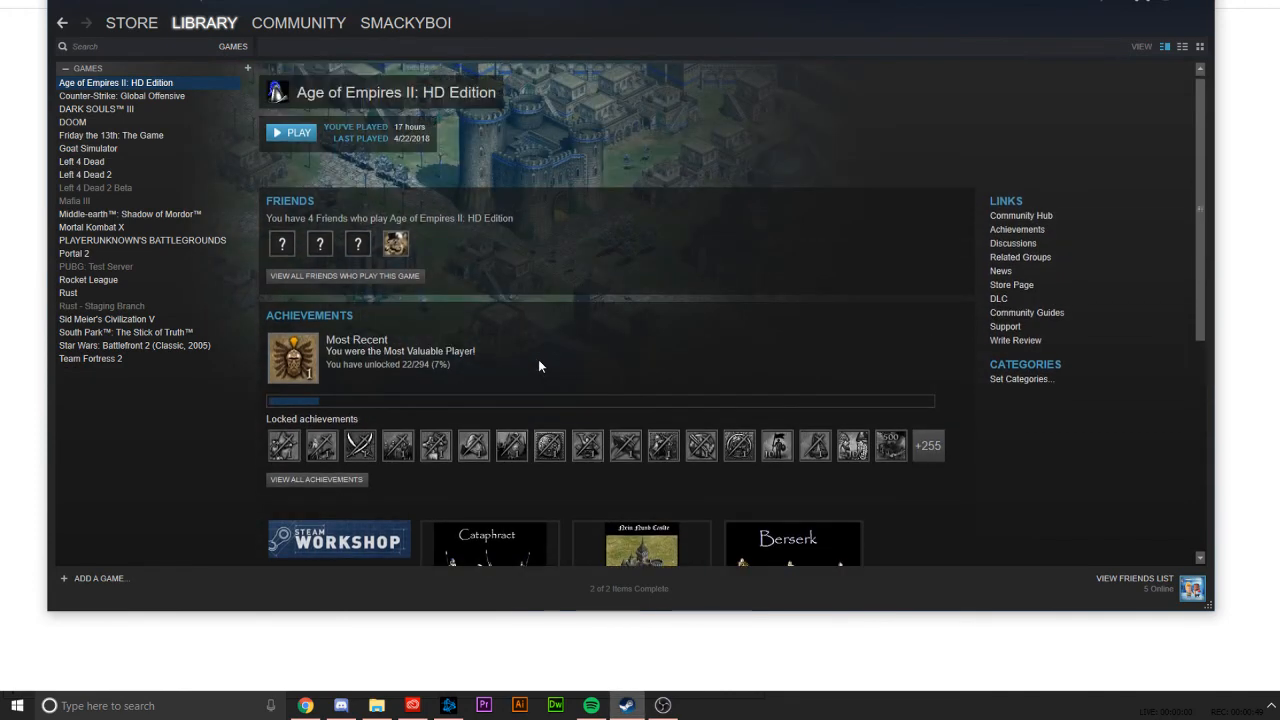
{"action": "scroll", "scroll_direction": "down", "scroll_amount": 3}
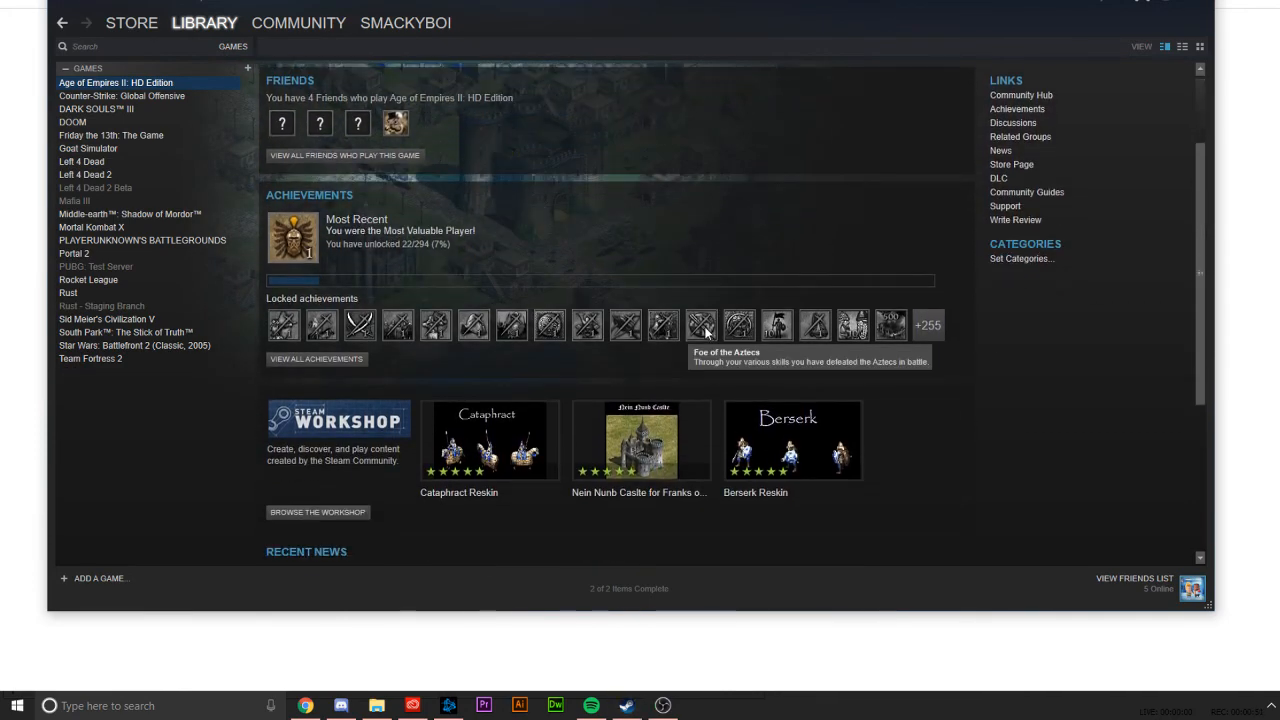